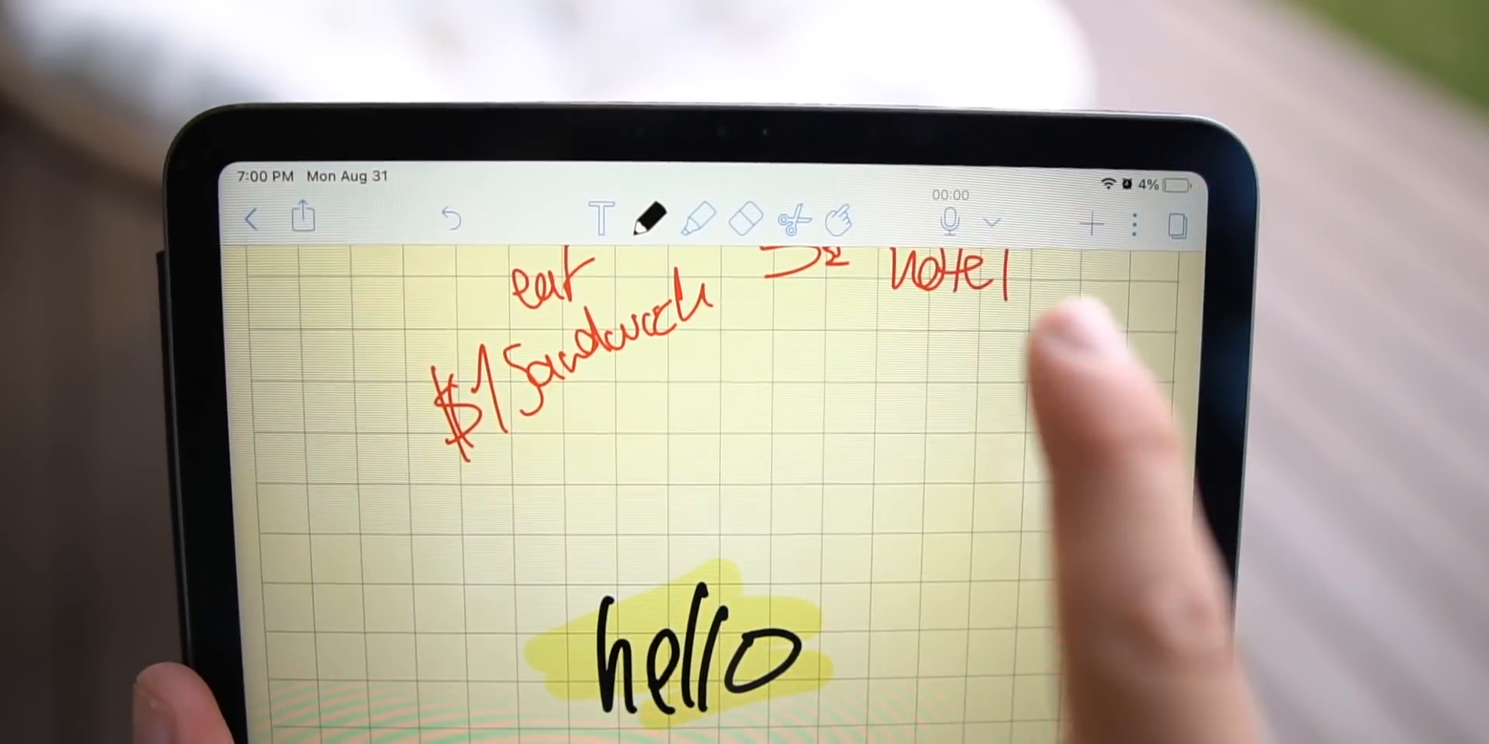
# Start an audio recording linked to the handwritten red-ink note page
pyautogui.click(948, 222)
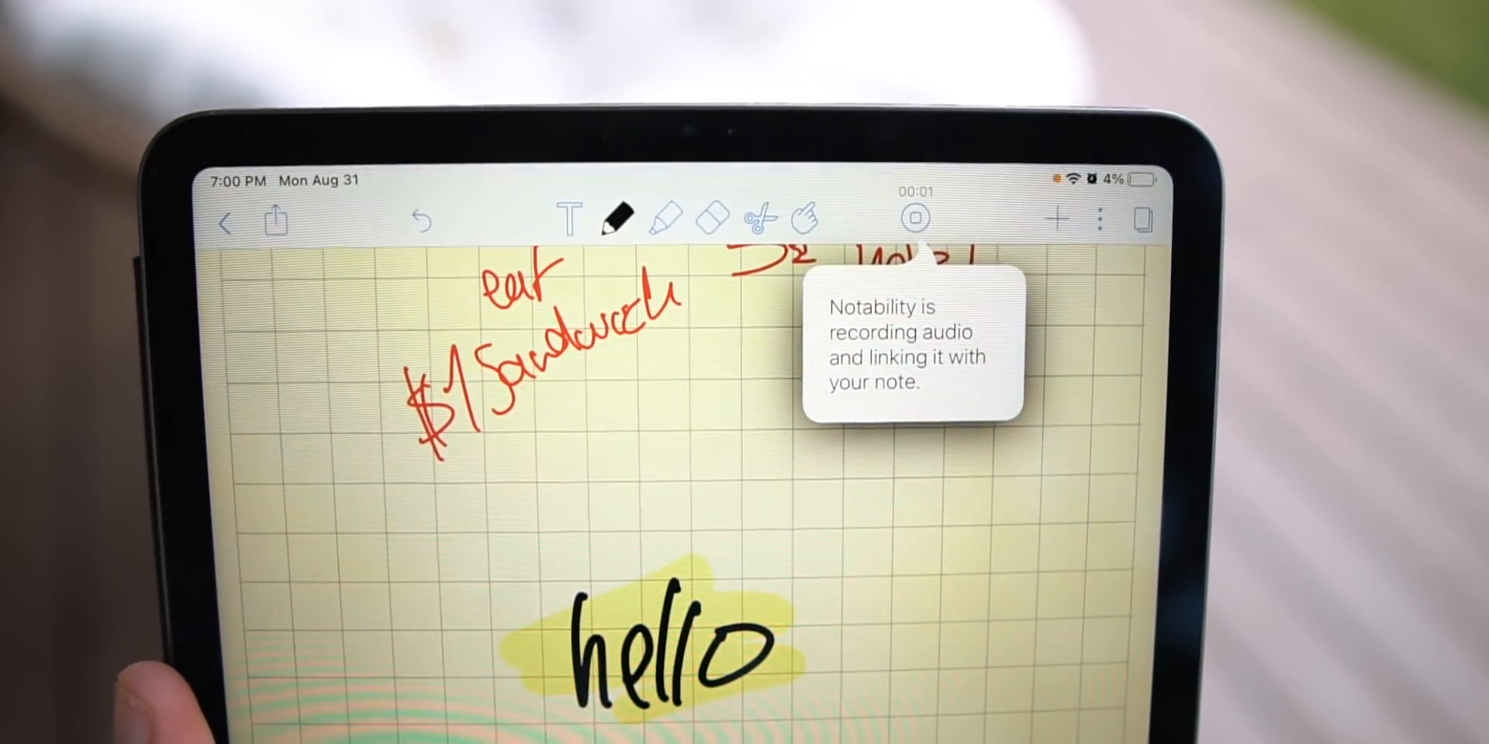